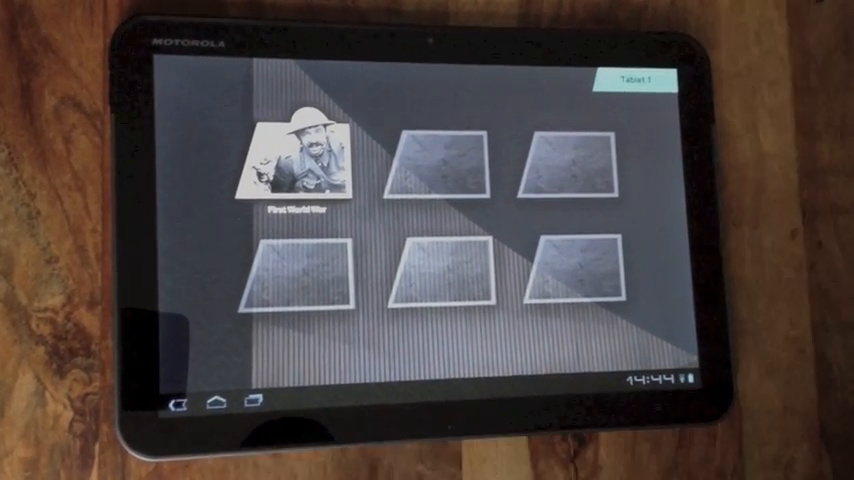
Step: Open the First World War project to show its empty conflict line and theme cards
left_click(300, 164)
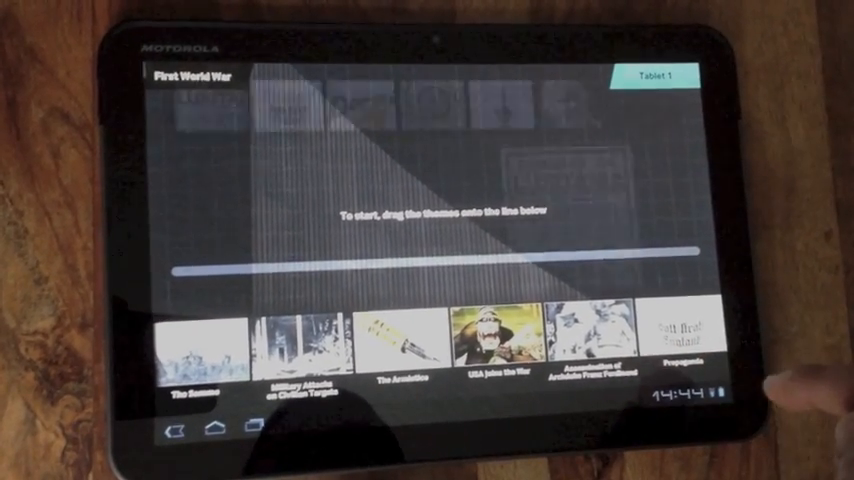
left_click(684, 344)
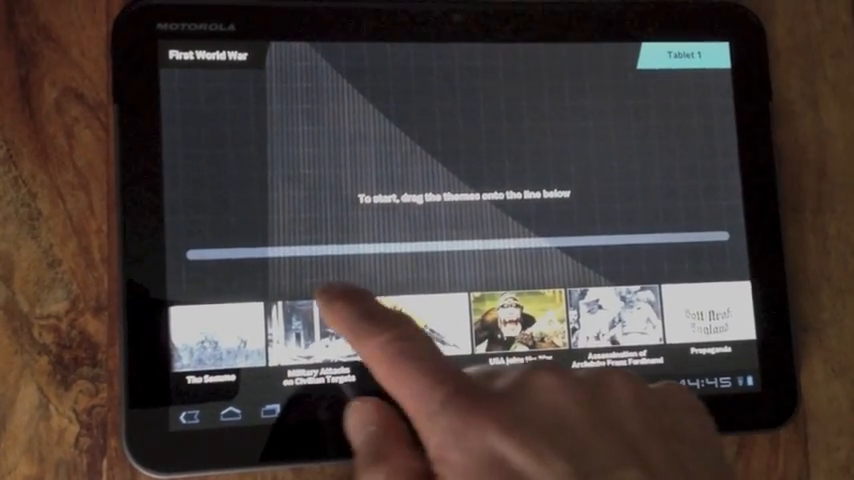
scroll("left", 3)
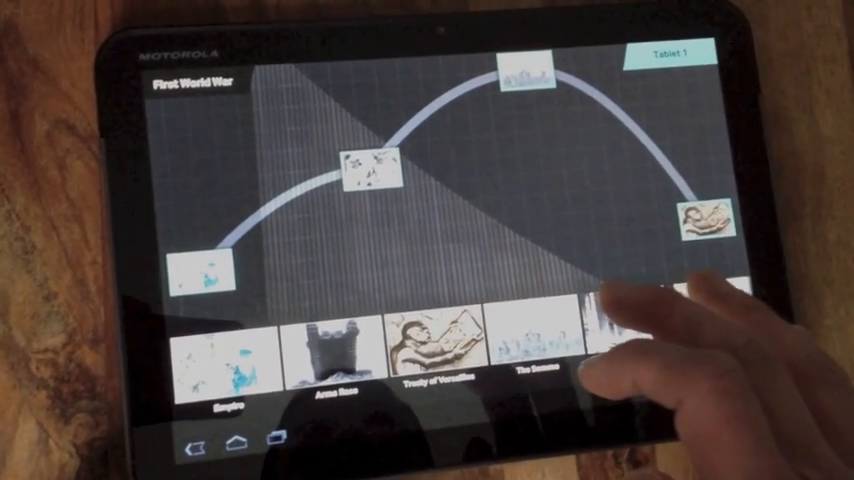
Step: Scroll the conflict line left toward its end where the next theme card goes
scroll("left", 3)
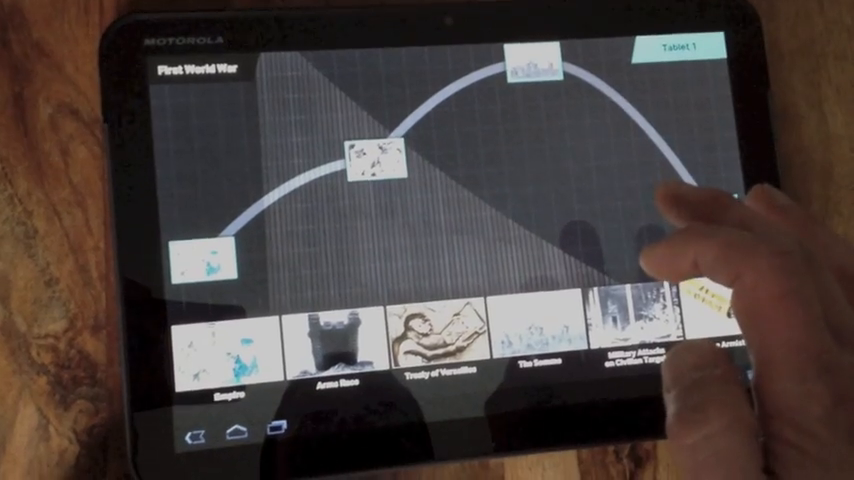